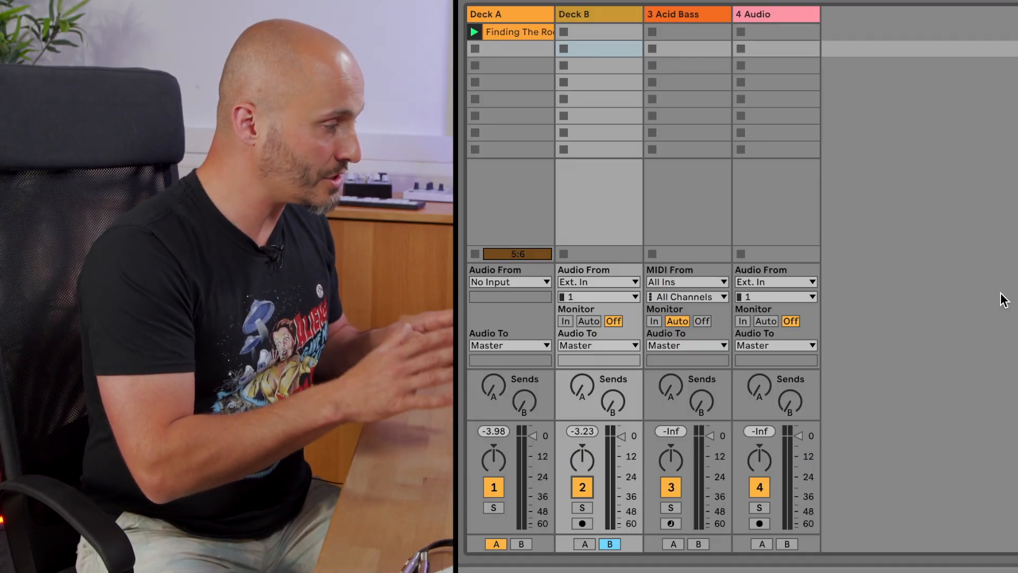
mouse_move(740, 117)
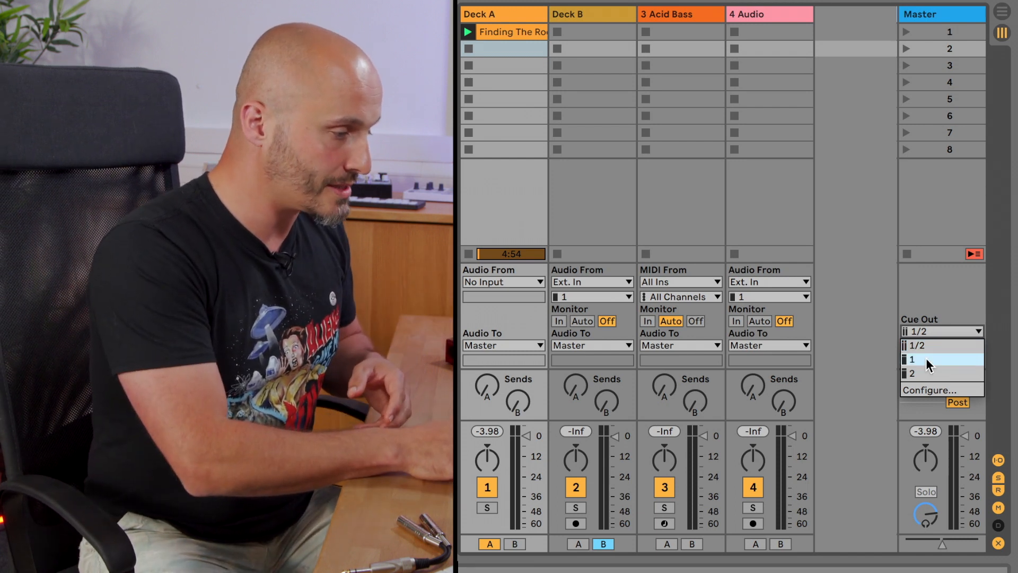
Set Cue Out to output 1 and Master Out to output 2.
click(912, 359)
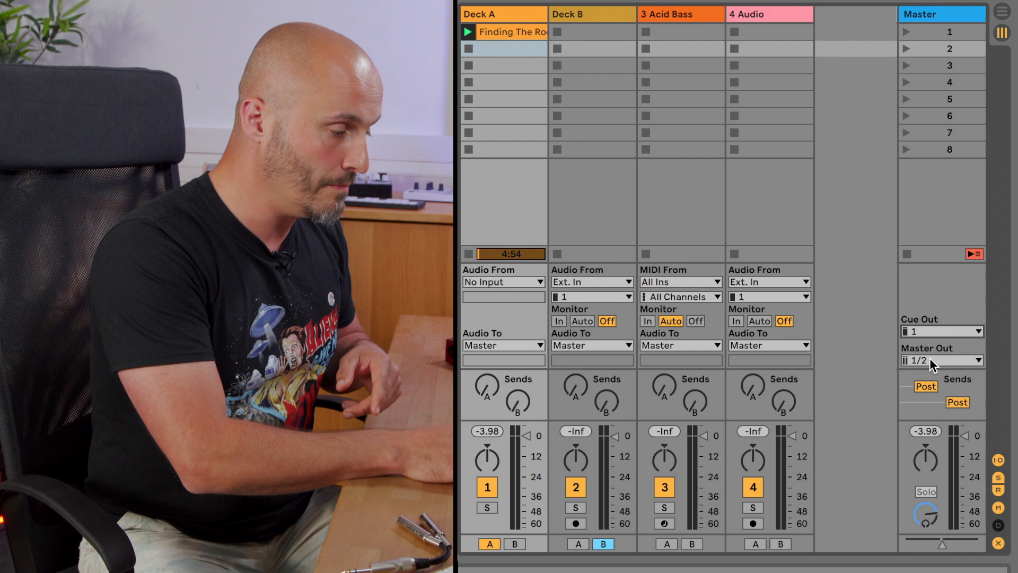
click(941, 359)
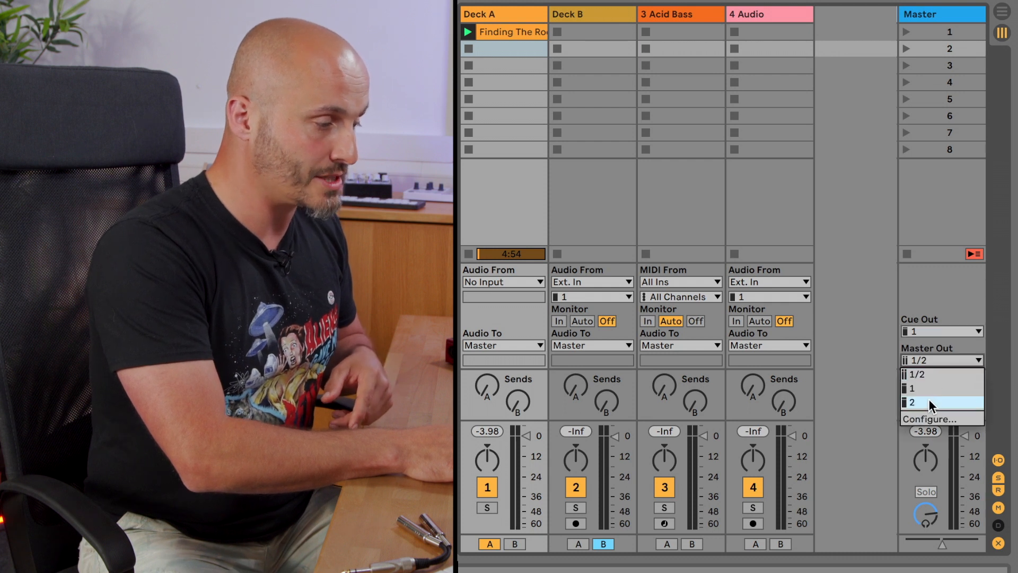
click(910, 401)
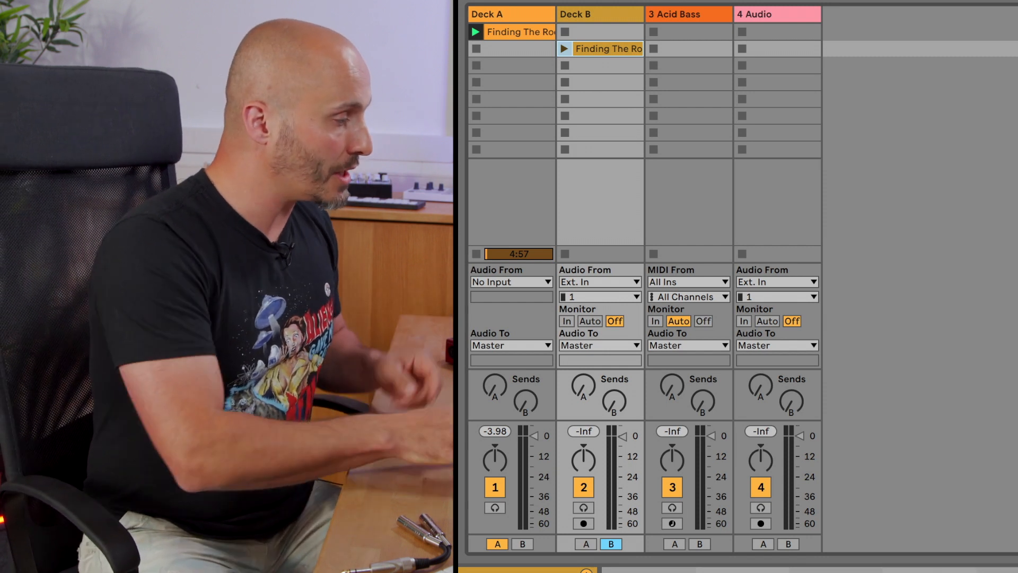
Toggle the Acid Bass track off and on, then select its empty second slot for a new MIDI clip.
click(688, 14)
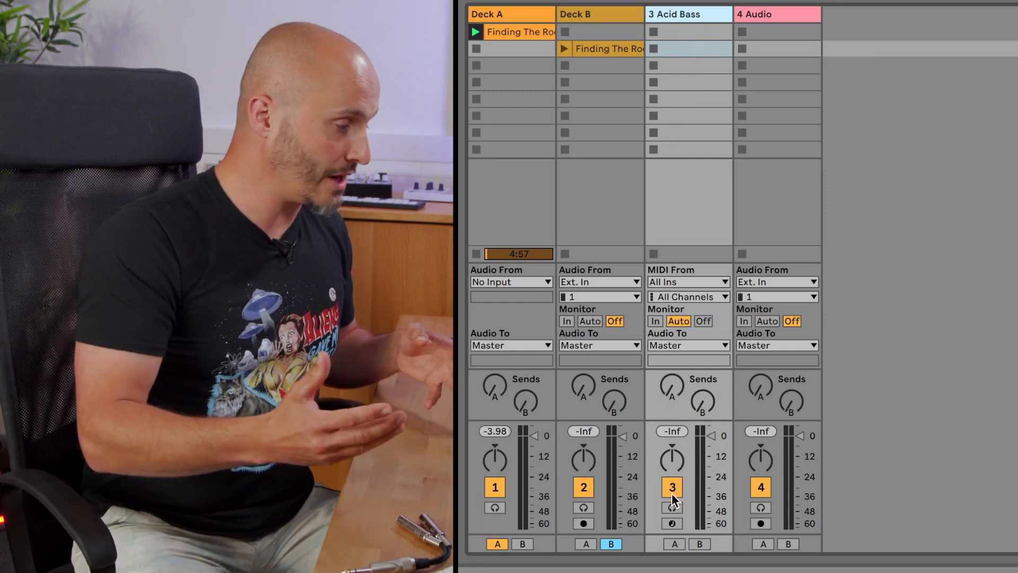
click(672, 487)
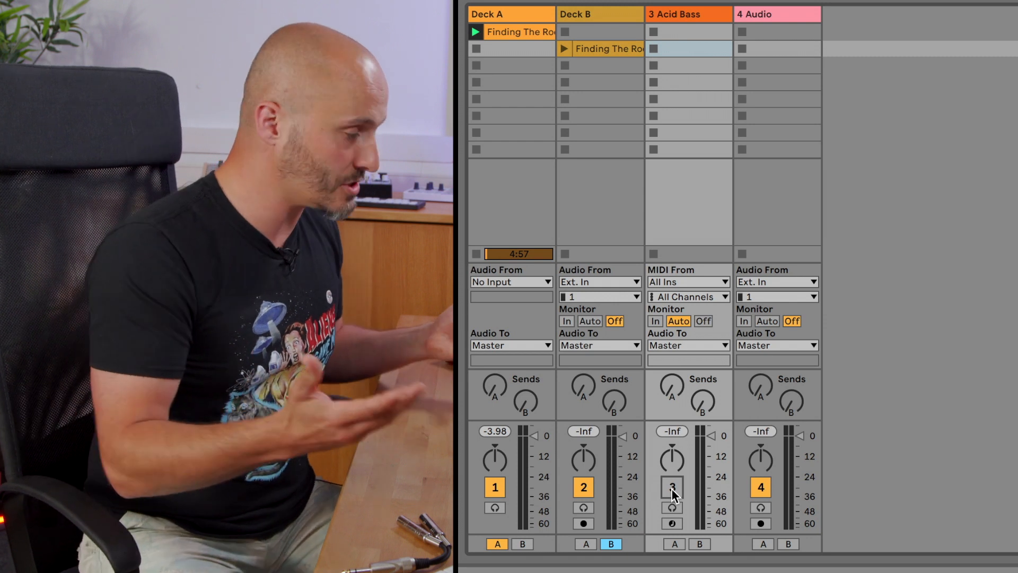
click(673, 487)
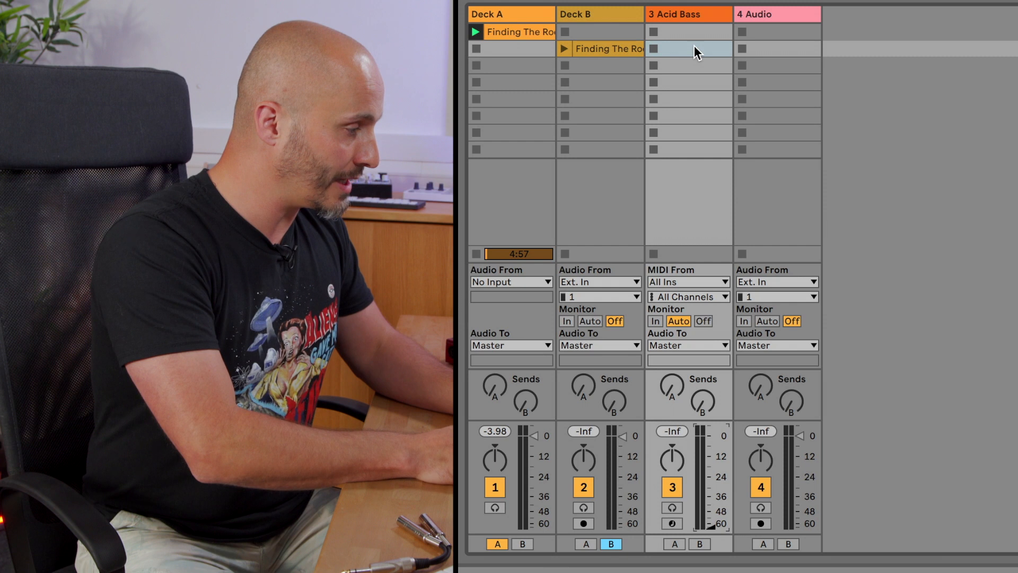
click(688, 48)
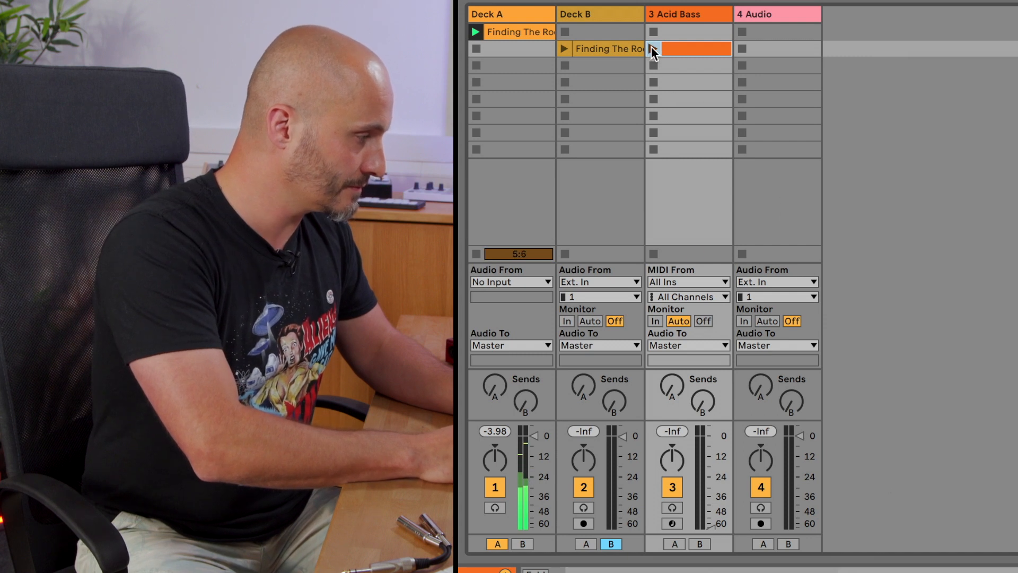
Launch the new Acid Bass clip in slot 2.
click(653, 48)
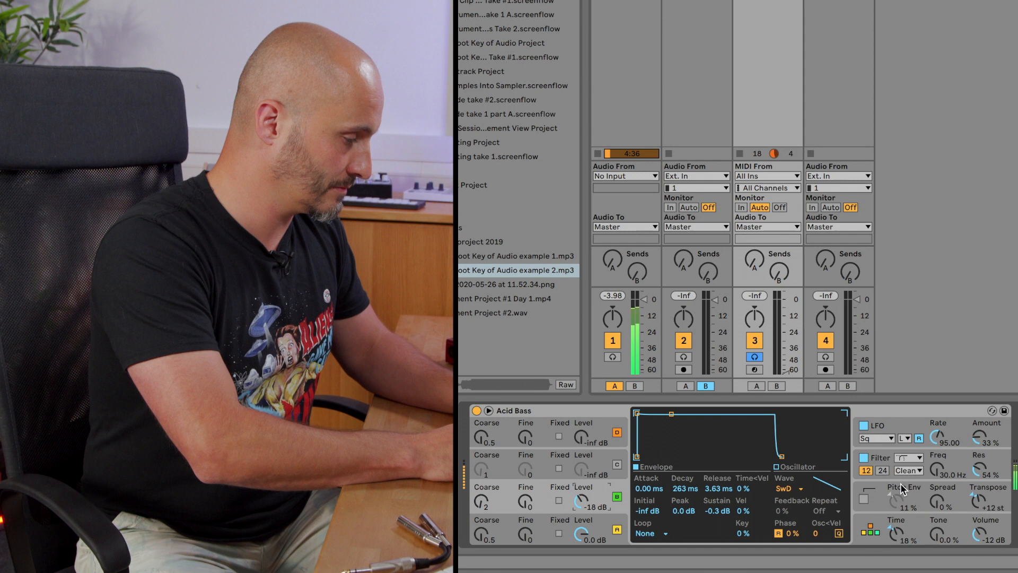
Close the Acid Bass device panel and enable track 3's Cue button for headphone-only preview.
click(778, 467)
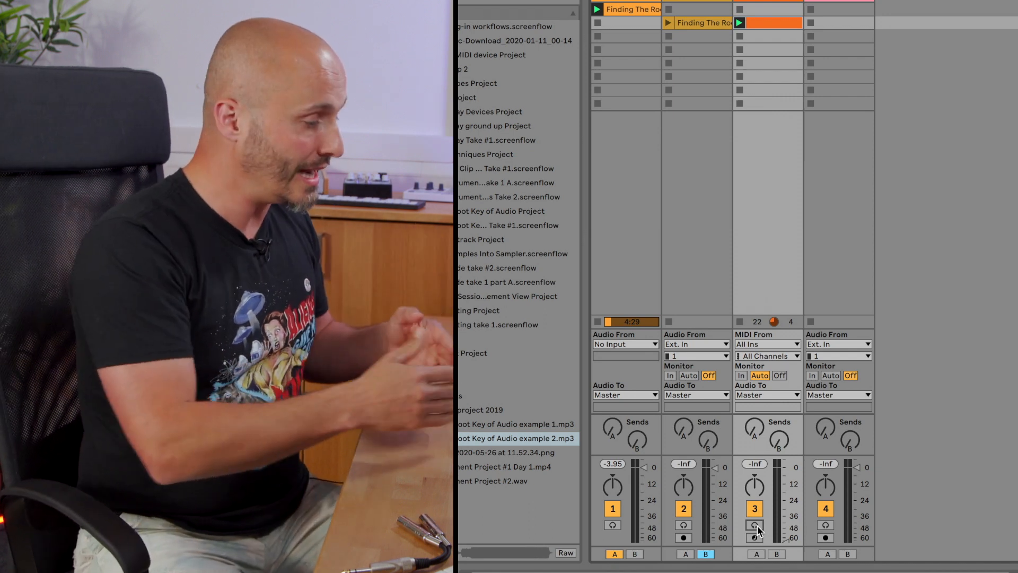
click(754, 525)
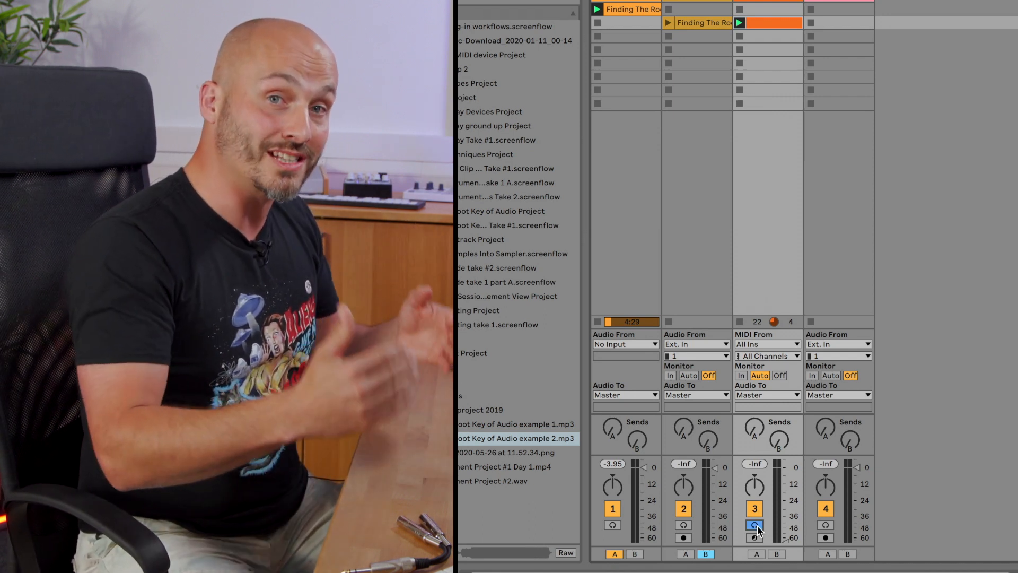